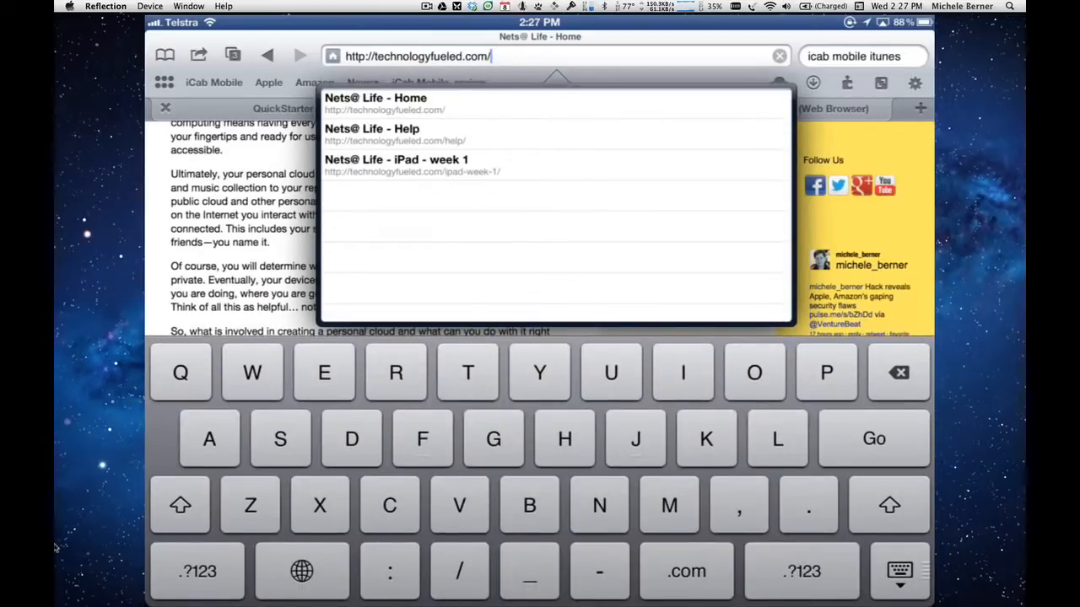
Step: Load the Nets@Life home page and follow the 'iPad - week 1' link
click(373, 98)
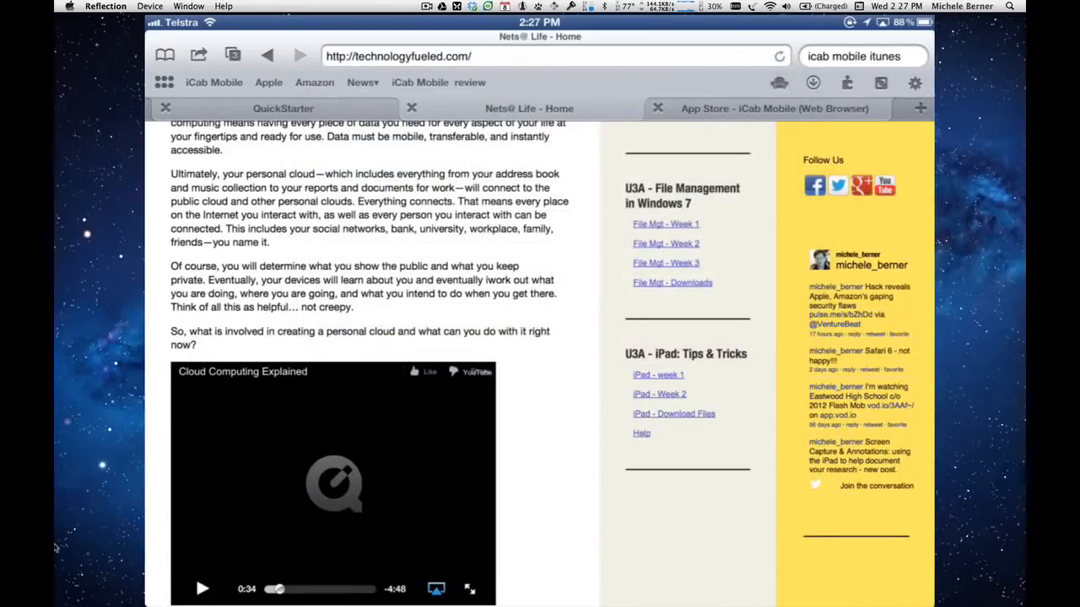
click(657, 374)
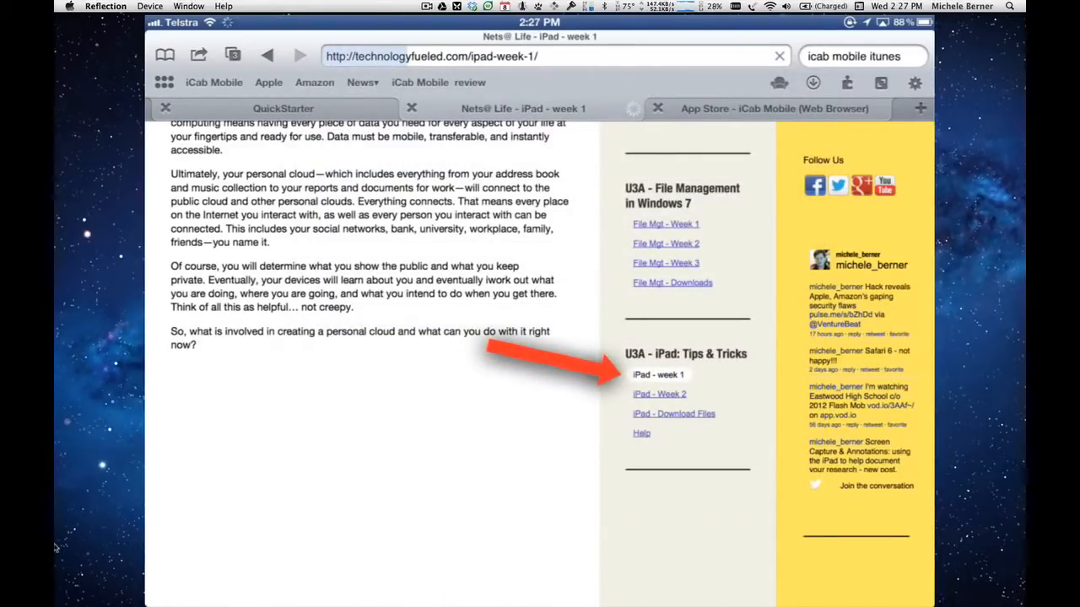
Step: Scroll down the Week 1 page to the Touching the iPad video
click(658, 373)
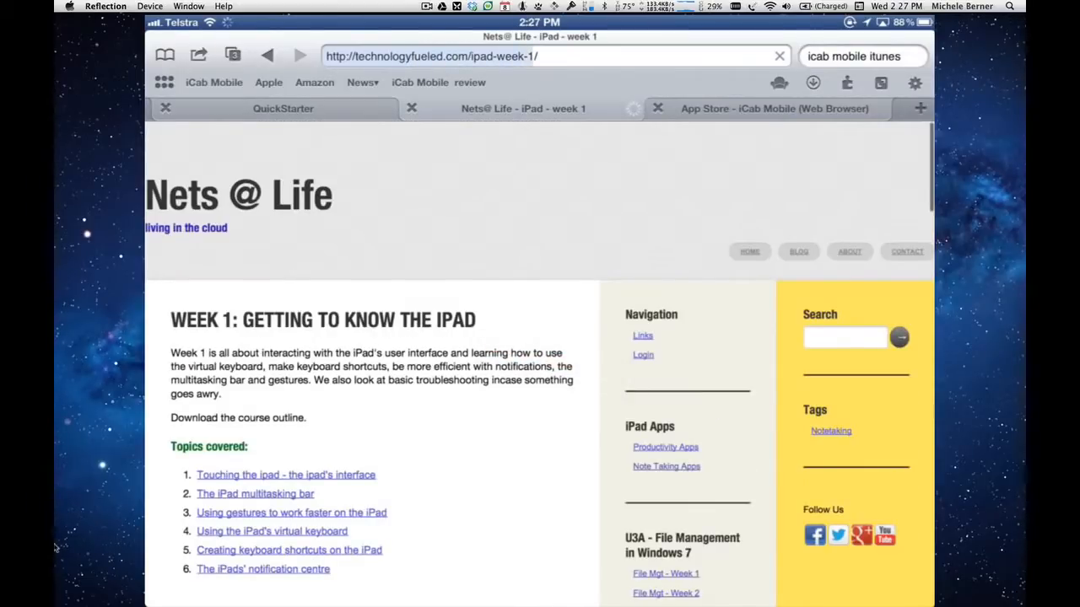
scroll(down, 3)
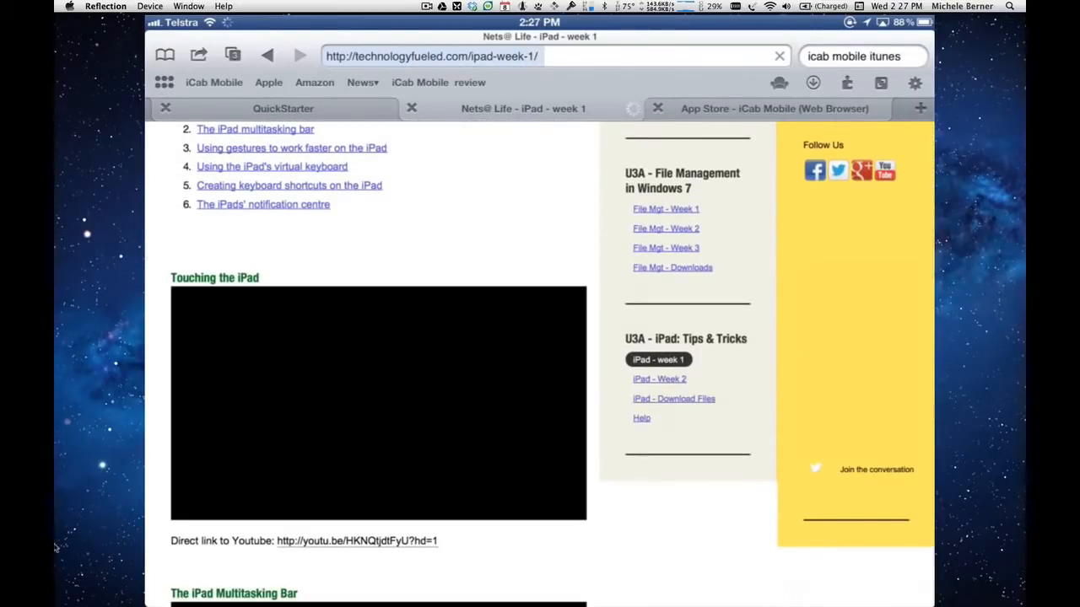
scroll(down, 3)
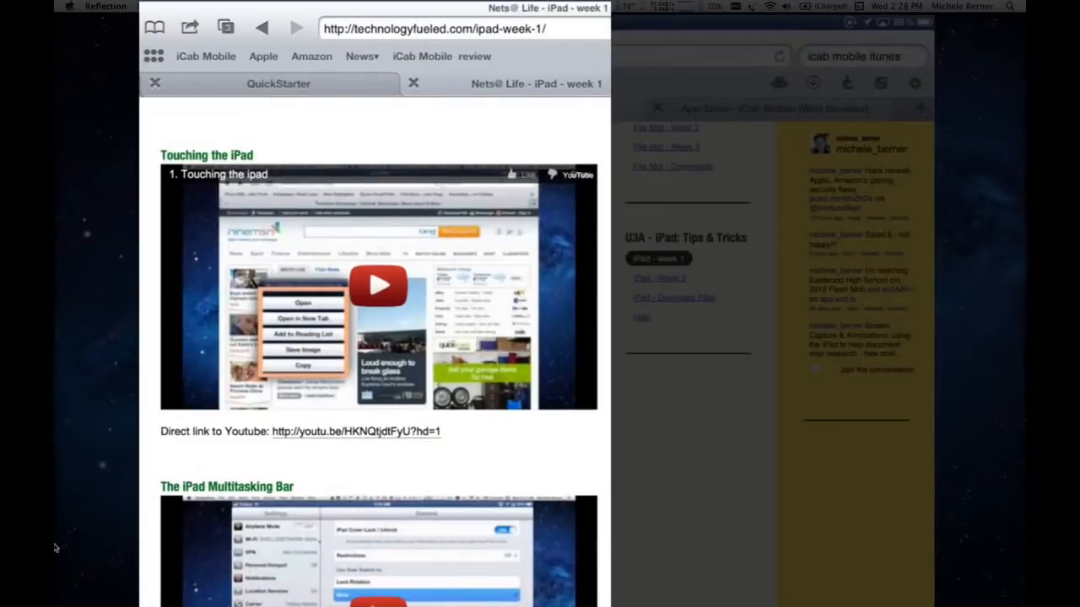
click(189, 24)
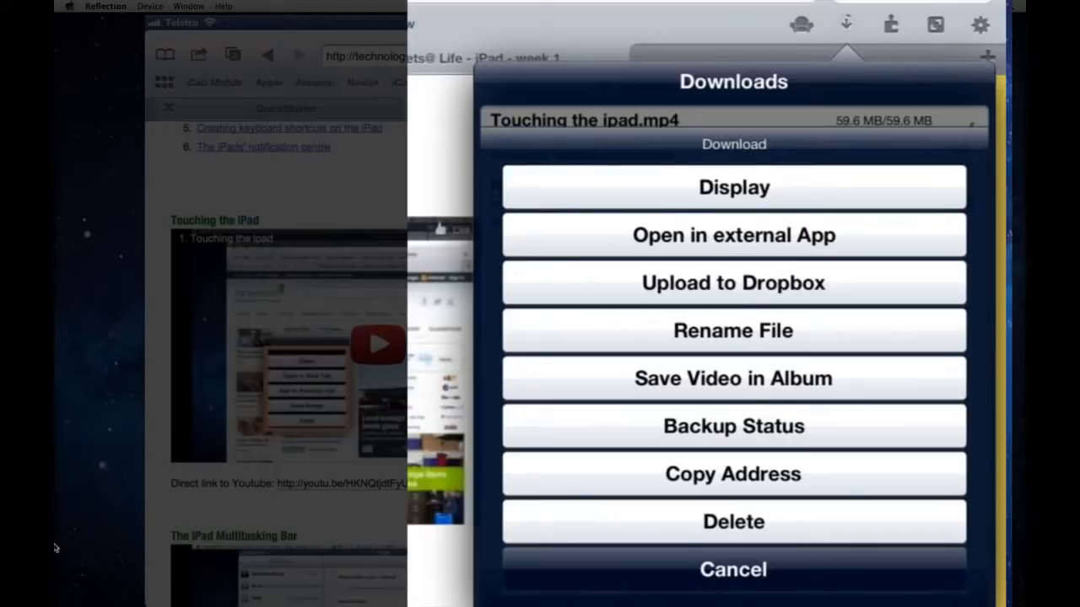
Step: Show the action sheet for the finished 59.6 MB Touching the ipad.mp4 download
click(732, 570)
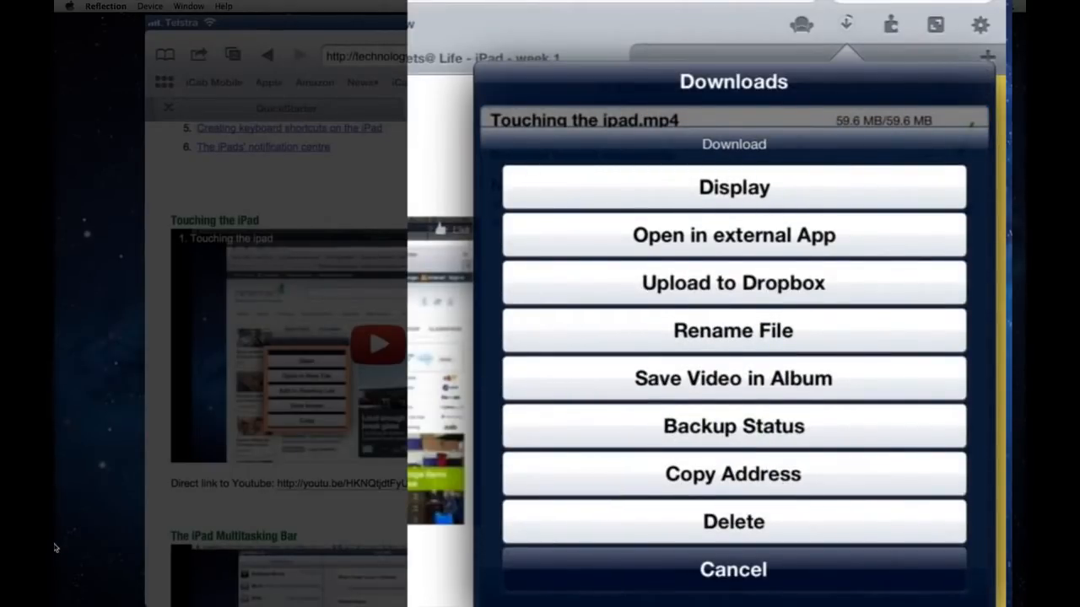
Step: Choose 'Save Video in Album' for Touching the ipad.mp4
click(733, 570)
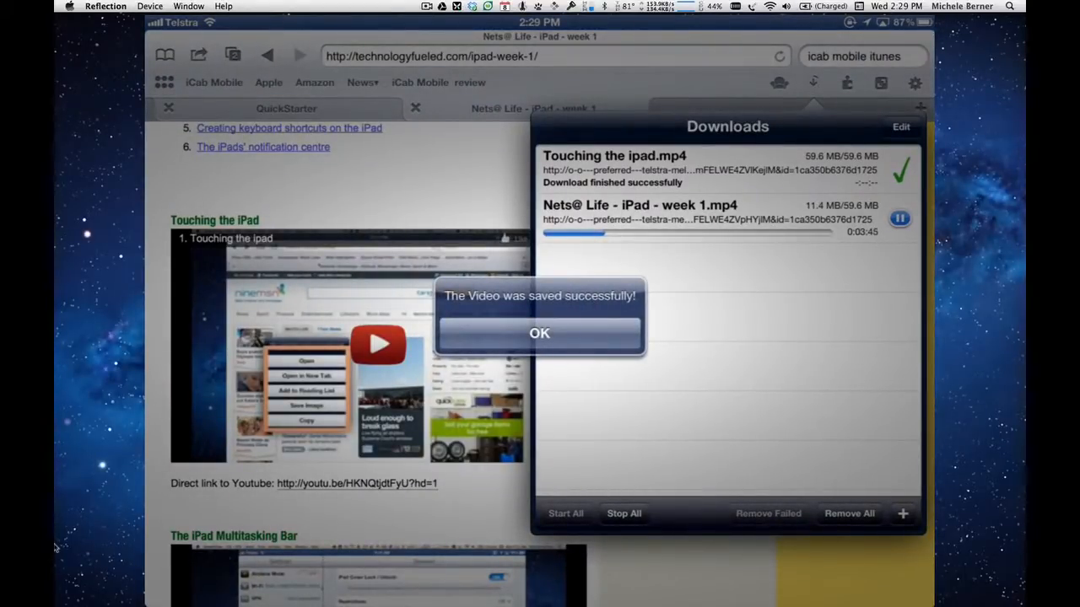
Step: Dismiss the 'Video was saved successfully' alert
click(539, 334)
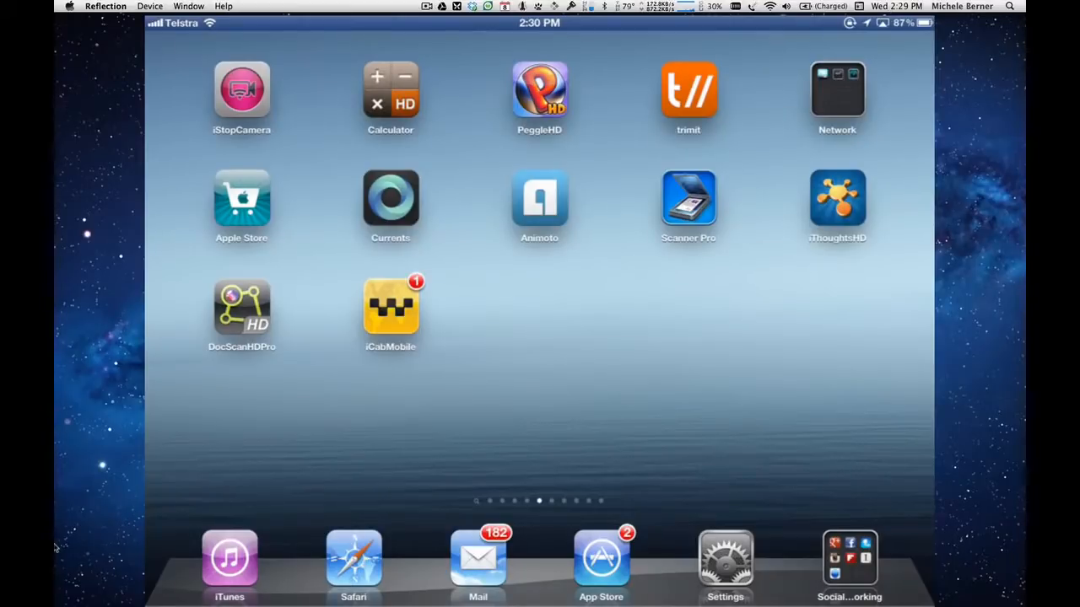
Step: Reopen iCab, download the iPad Multitasking Bar video, and view the downloads list
click(390, 308)
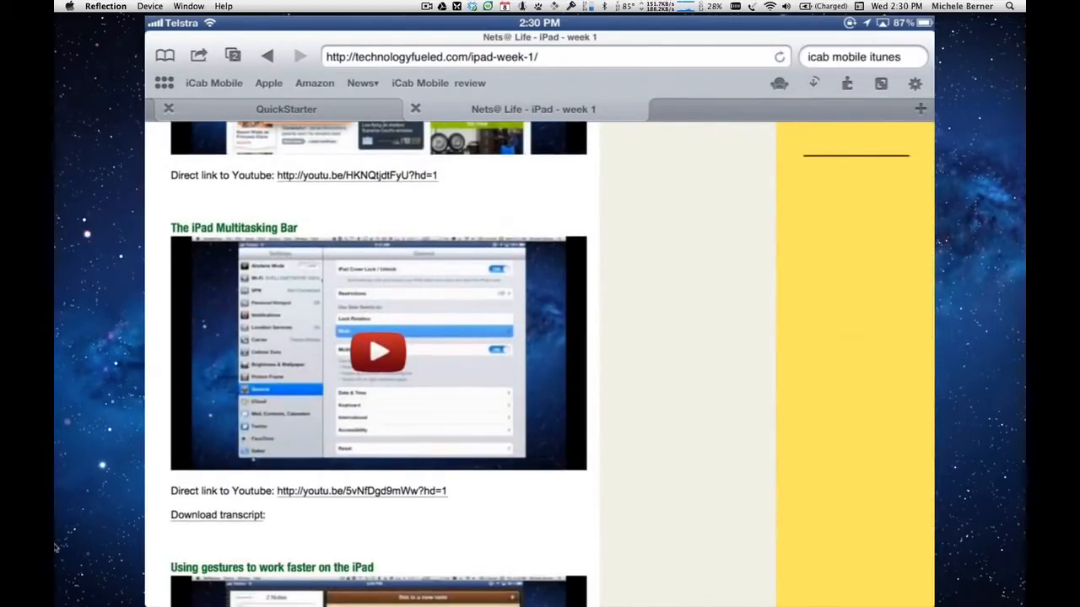
right_click(378, 352)
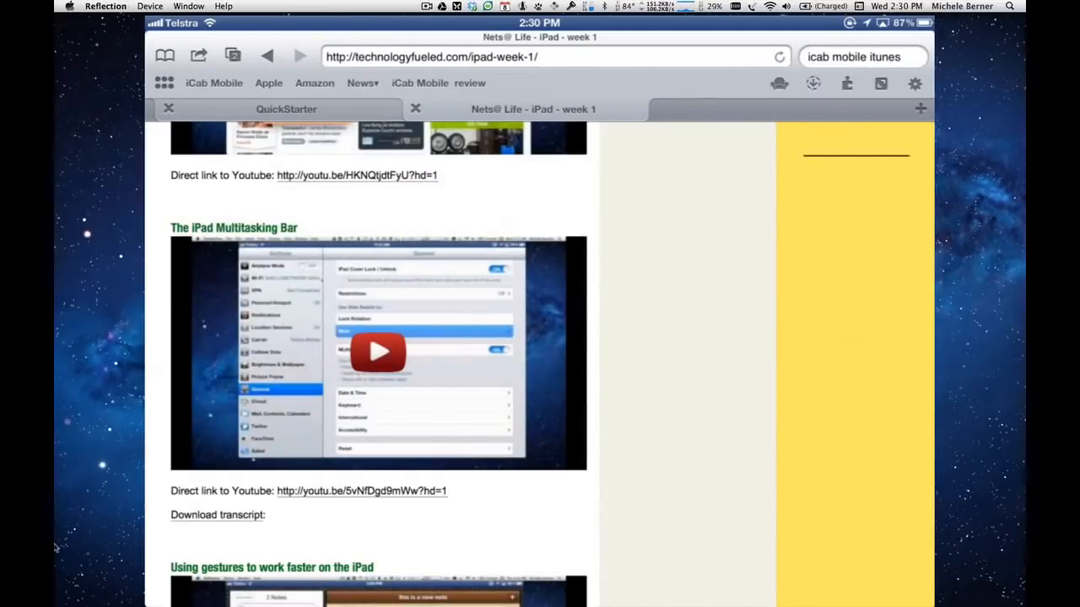
click(813, 83)
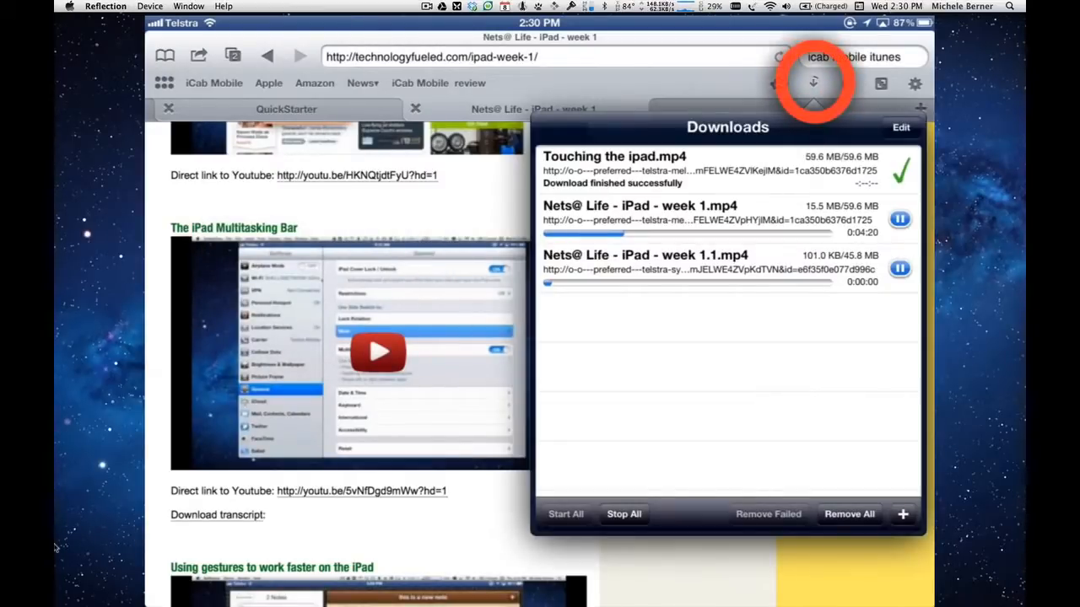